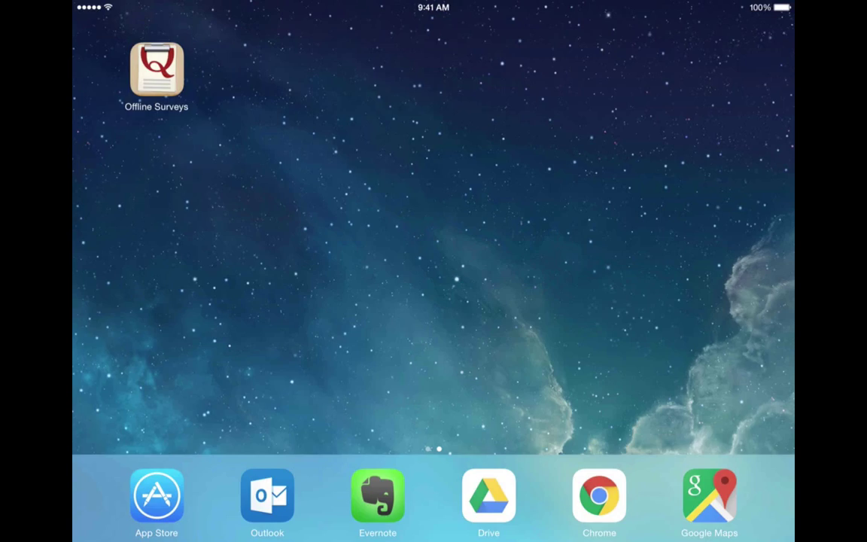
Search the App Store for Qualtrics apps, then return to the home screen.
left_click(156, 495)
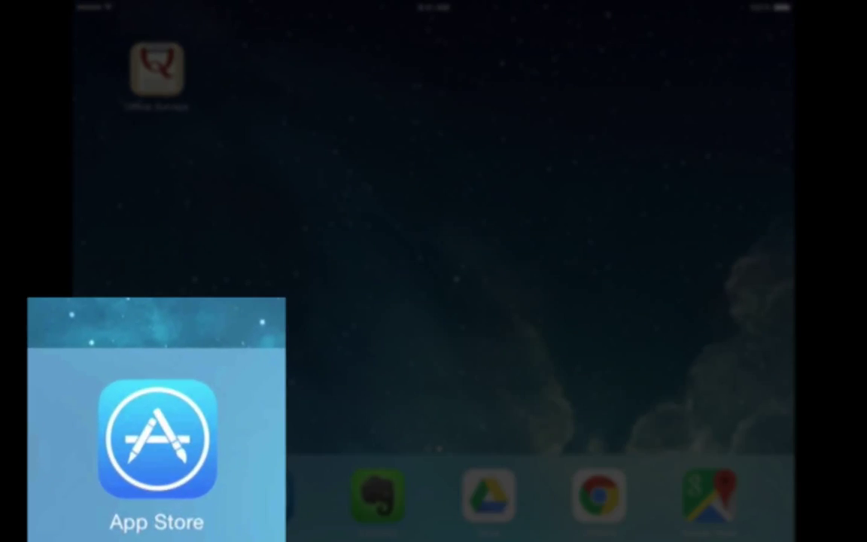
left_click(156, 440)
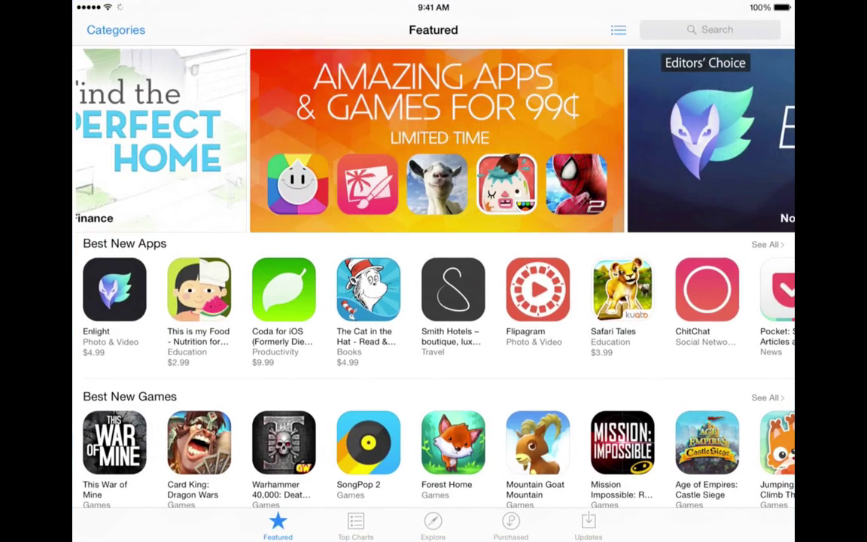
left_click(708, 30)
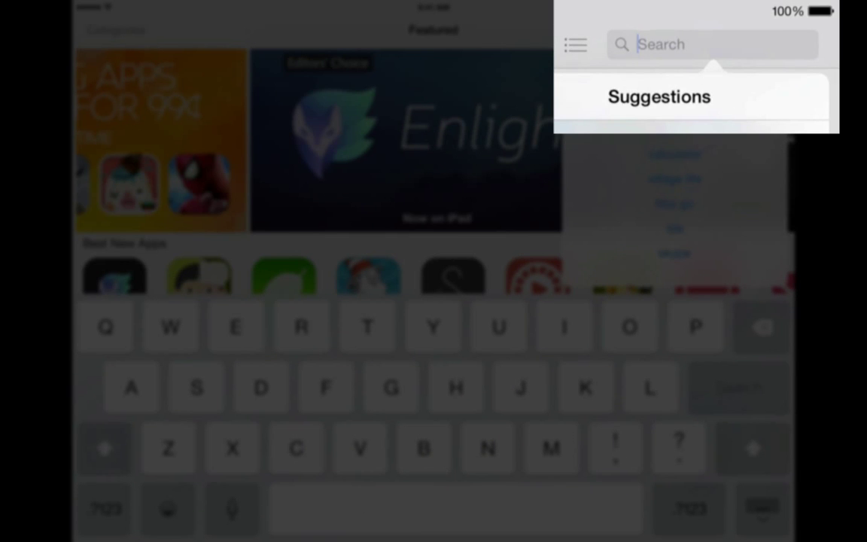
type("qualtrics")
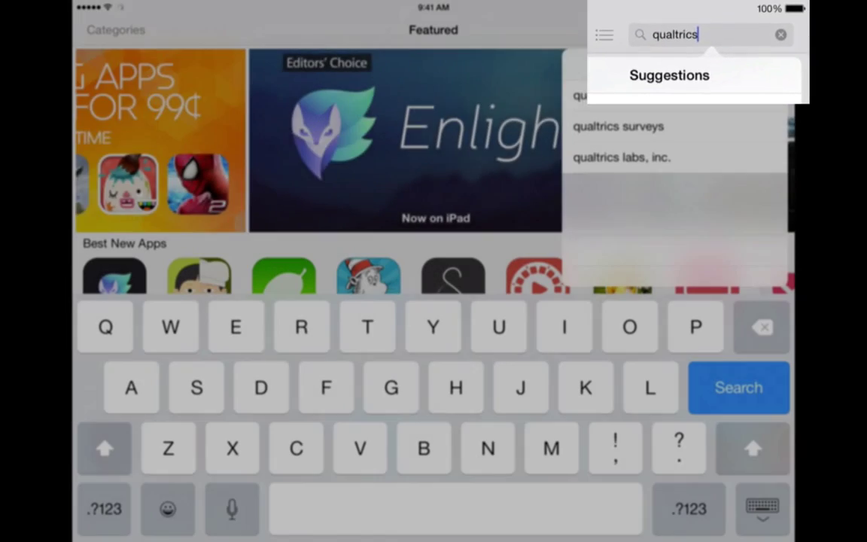
left_click(737, 387)
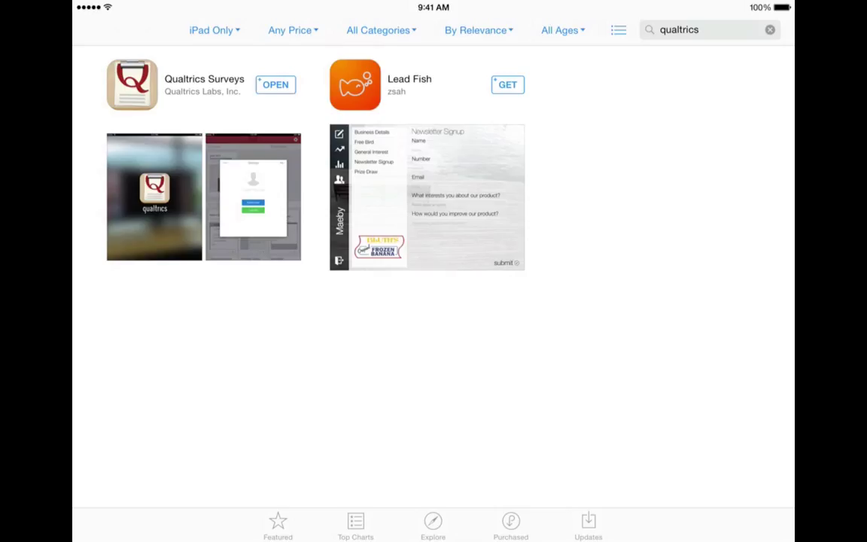
key("home")
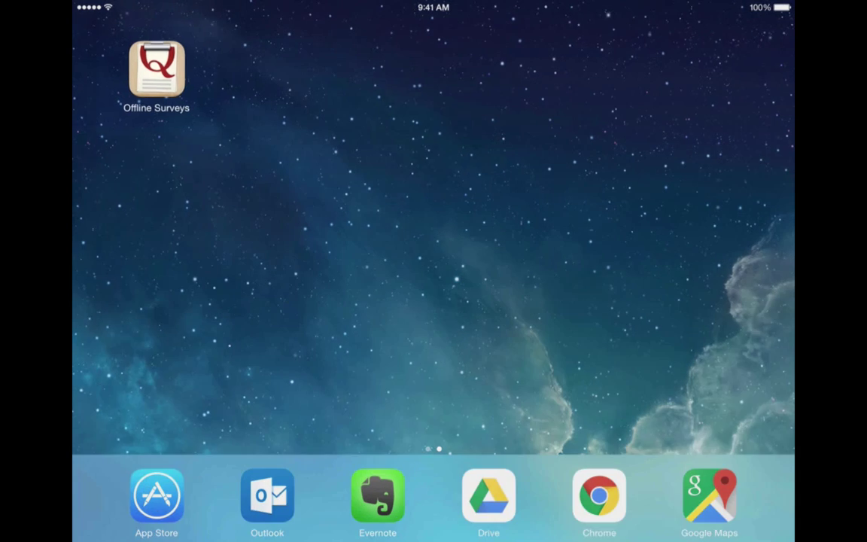
Launch Offline Surveys and sign in with the account username and password.
left_click(157, 69)
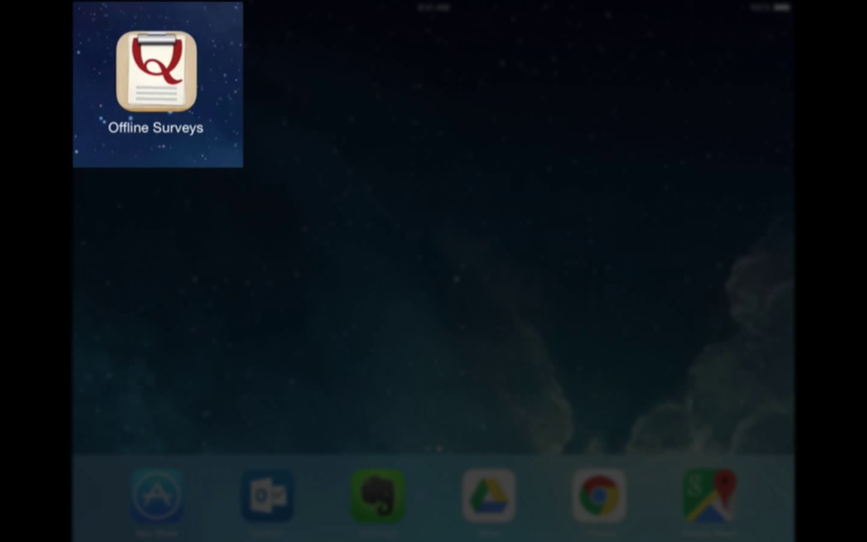
left_click(156, 72)
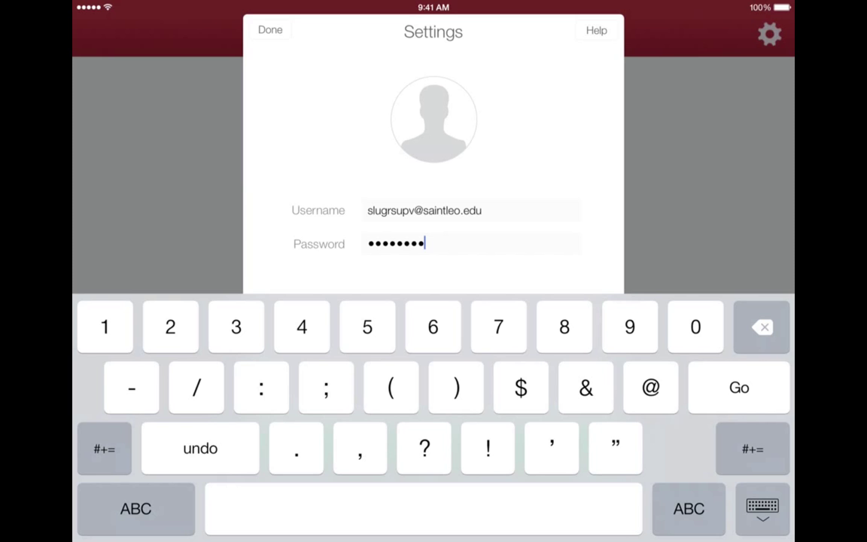
left_click(270, 30)
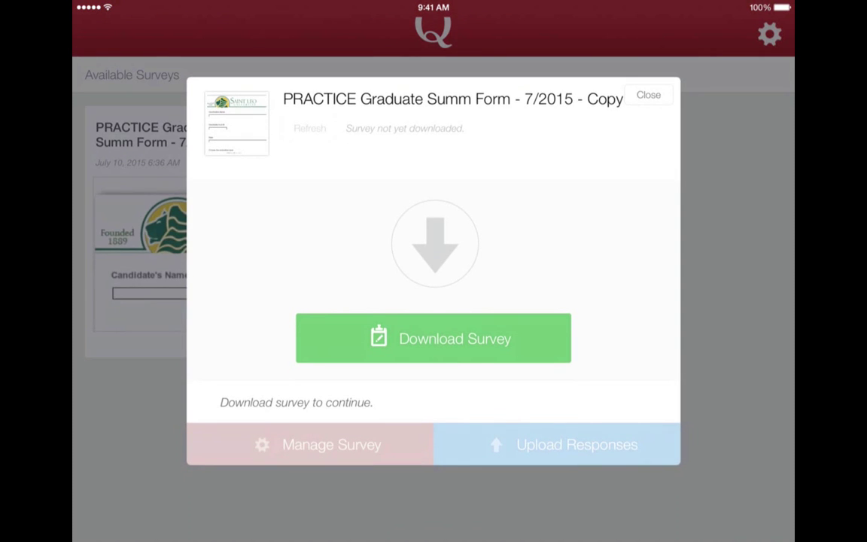
Download the PRACTICE Graduate Summ Form survey so it shows Take Survey with zero responses.
left_click(434, 338)
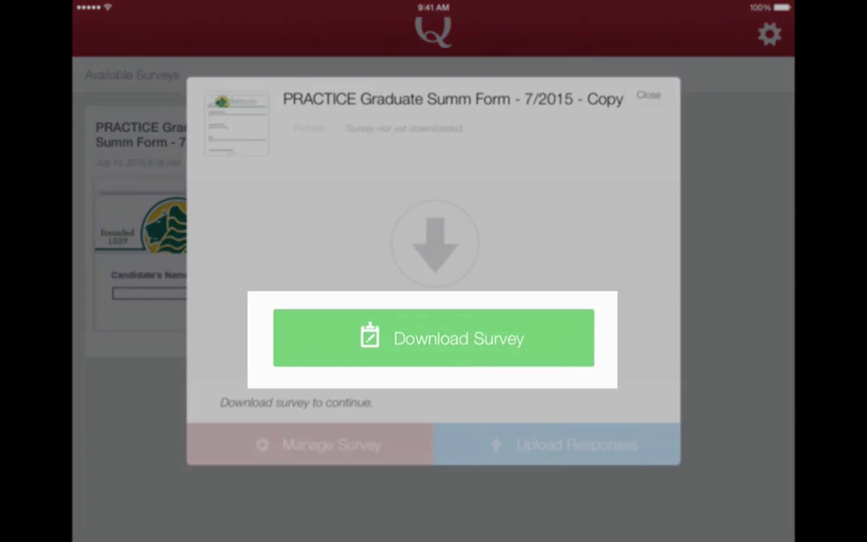
left_click(434, 337)
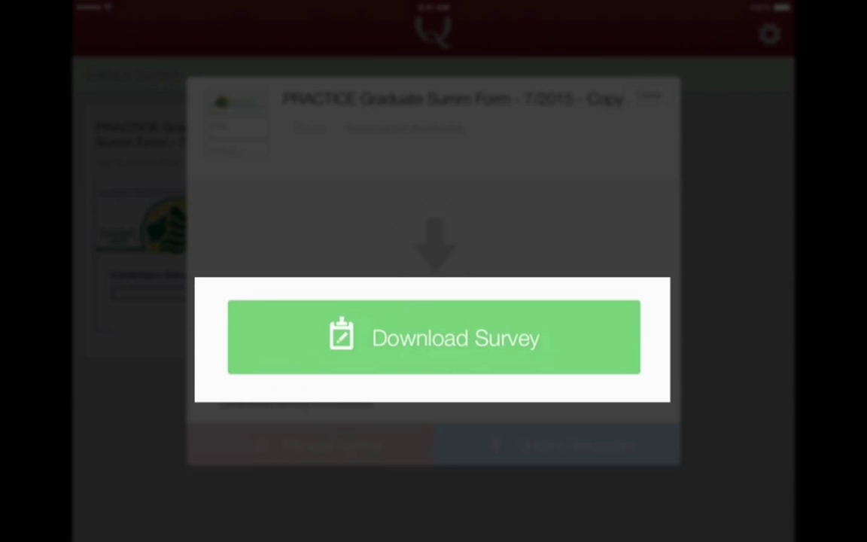
left_click(433, 337)
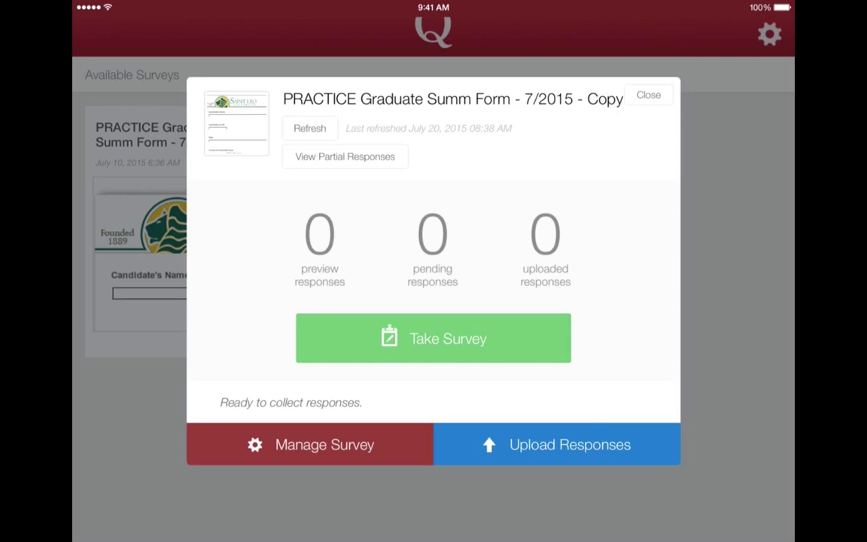
left_click(433, 338)
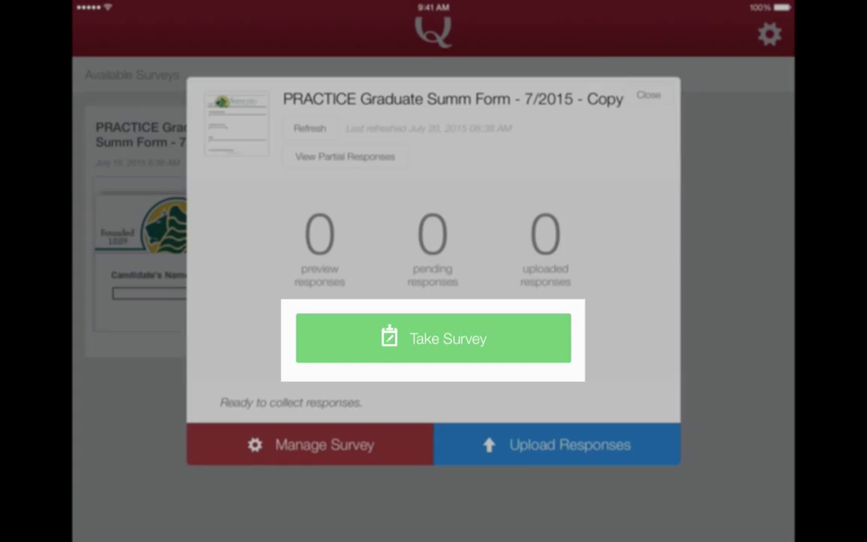
Enter name Example, ID 1234567 and date 1/1/15 on the first page and advance.
left_click(433, 337)
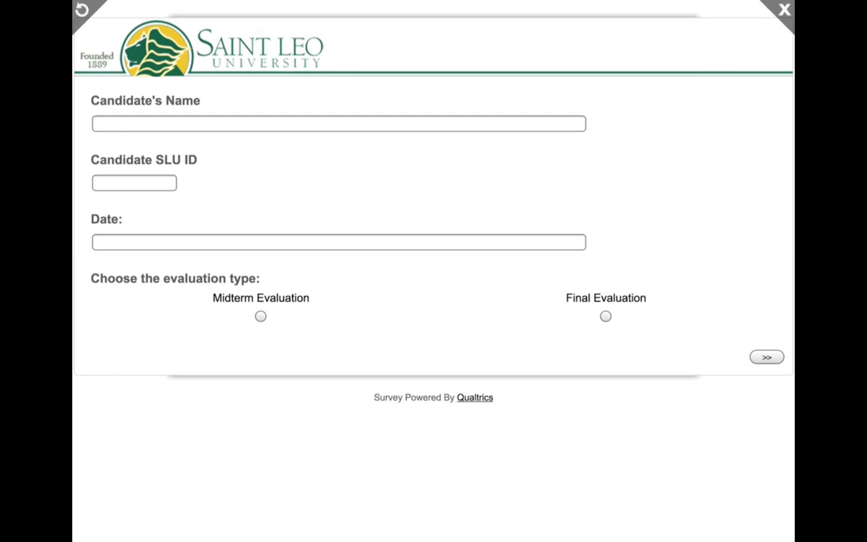
left_click(337, 123)
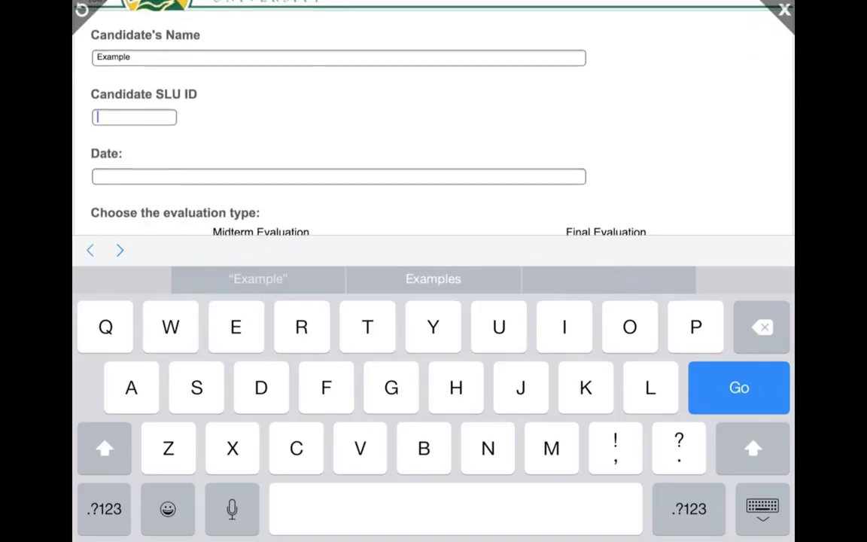
type("1234")
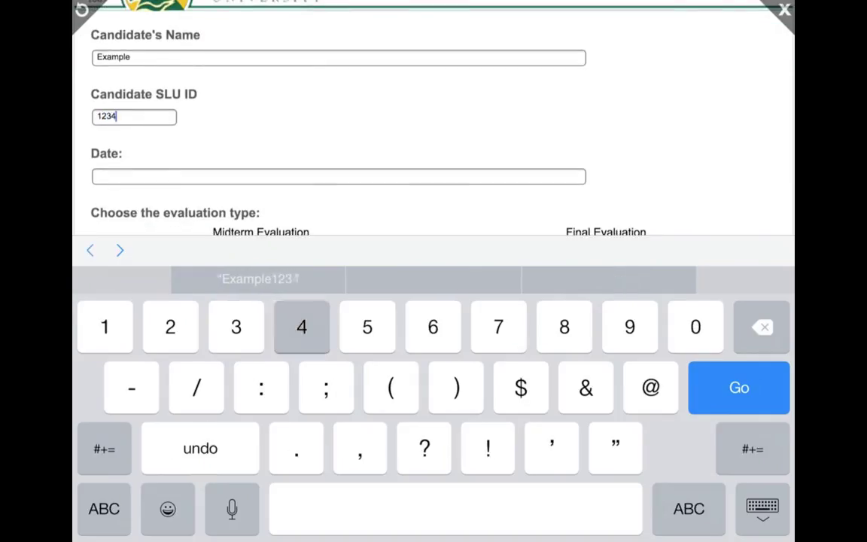
type("567")
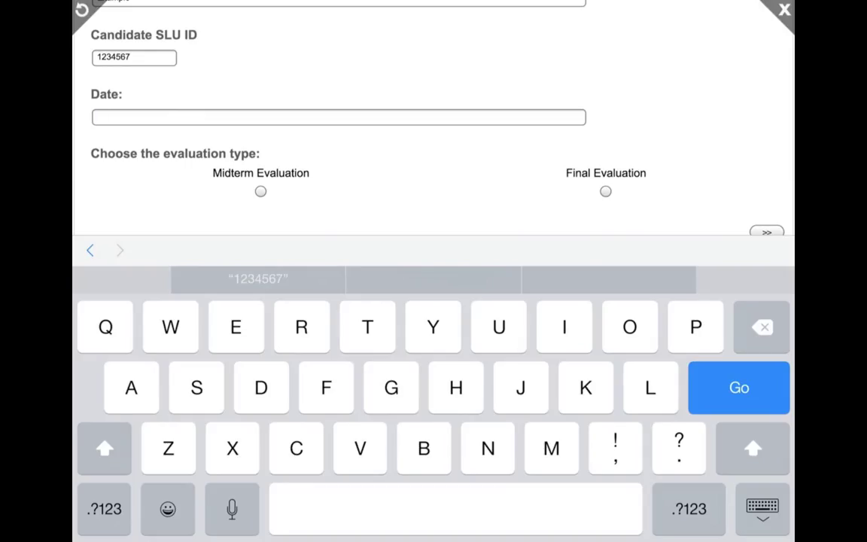
type("1/1/15")
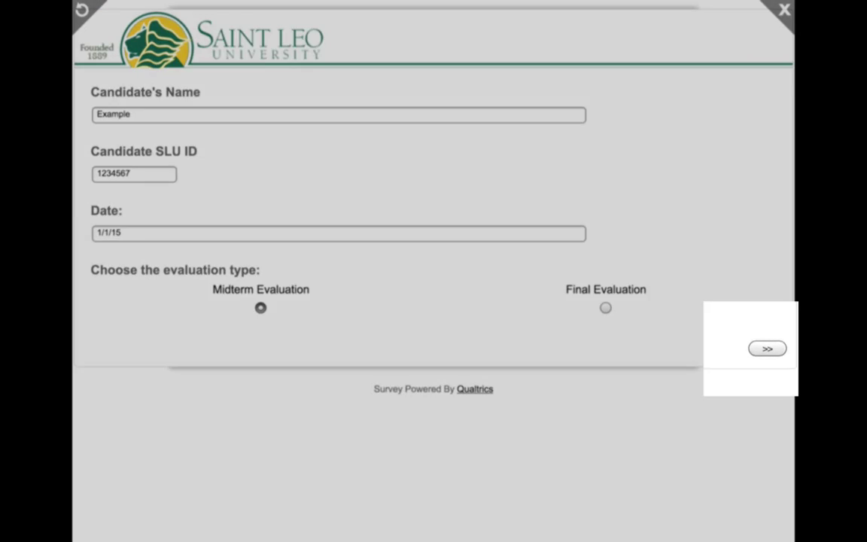
left_click(767, 348)
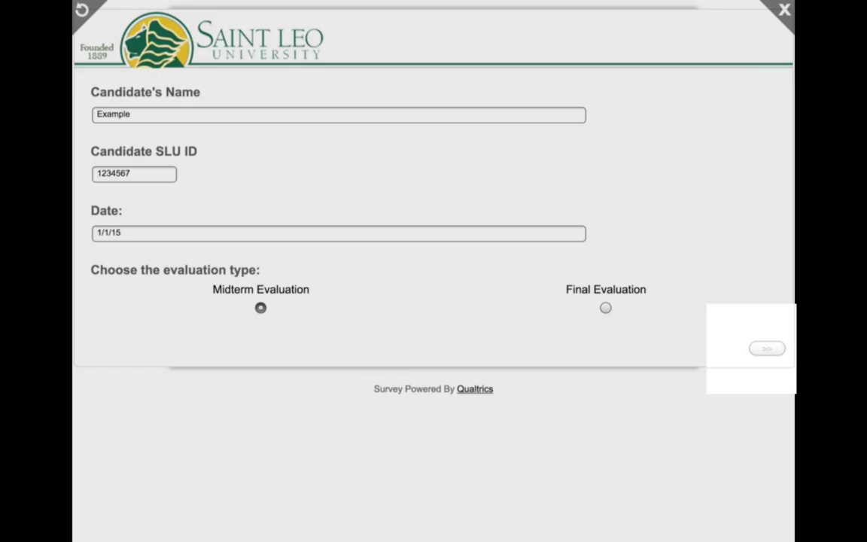
Enter grade/subject All, score the benchmarks as Exceptional (4) and finish the remaining pages.
left_click(768, 348)
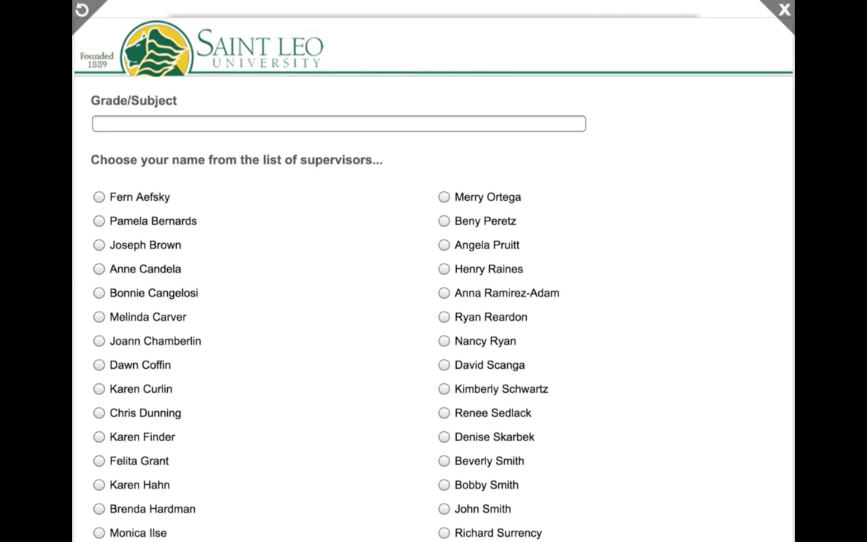
left_click(337, 124)
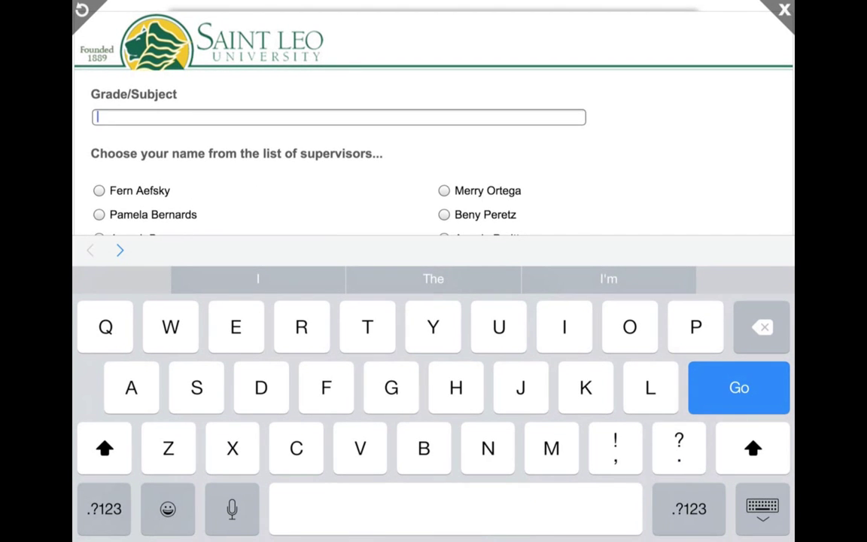
type("All")
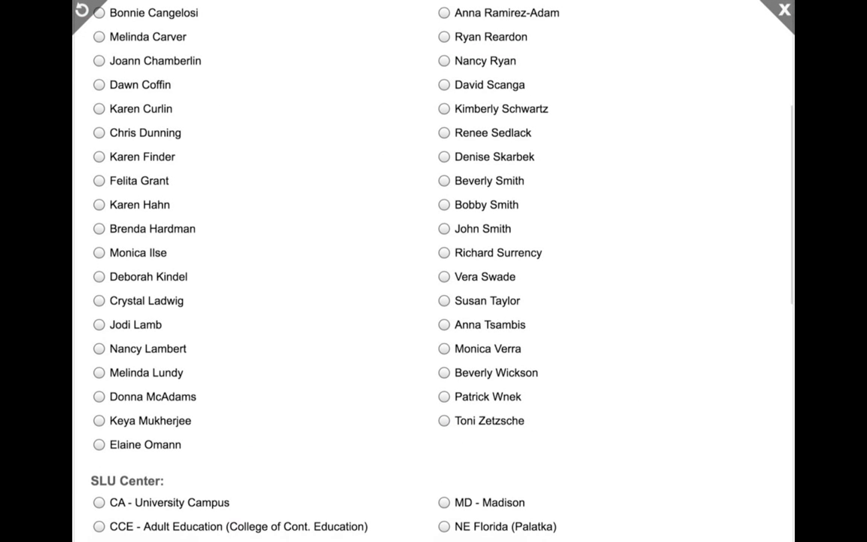
scroll("down", 3)
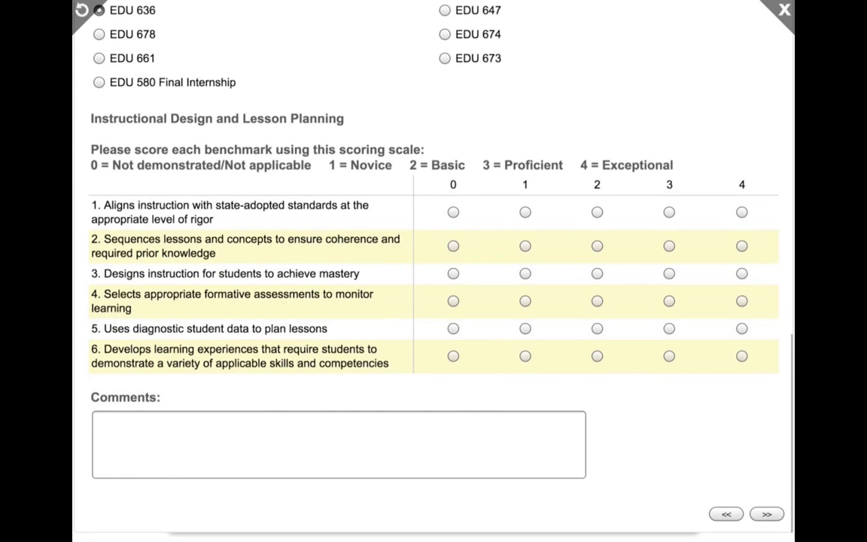
left_click(740, 211)
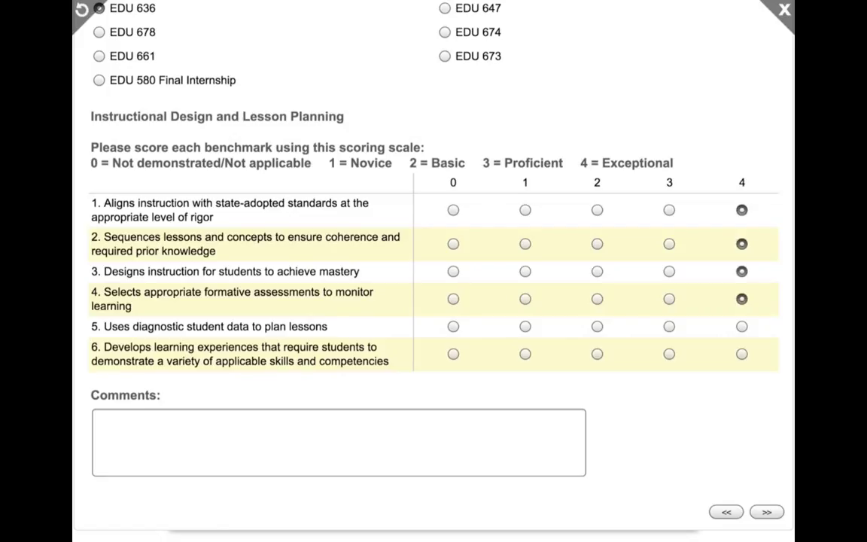
left_click(741, 354)
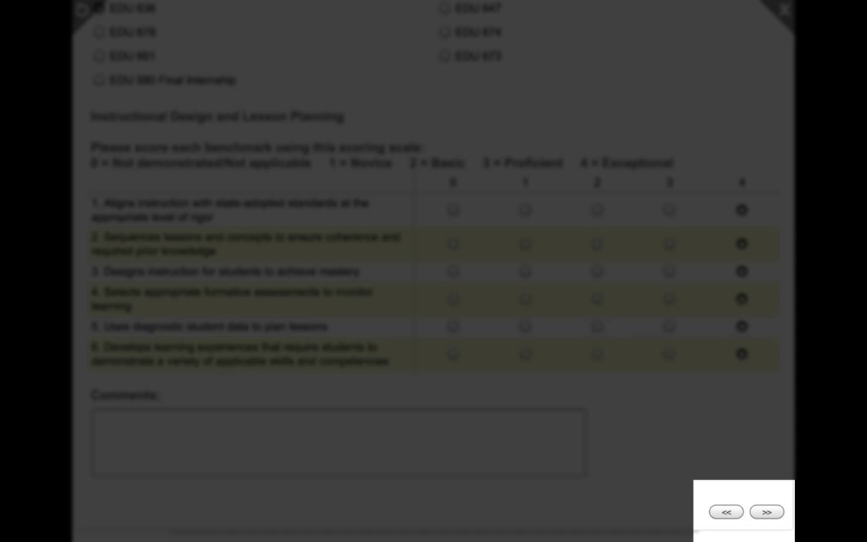
left_click(766, 512)
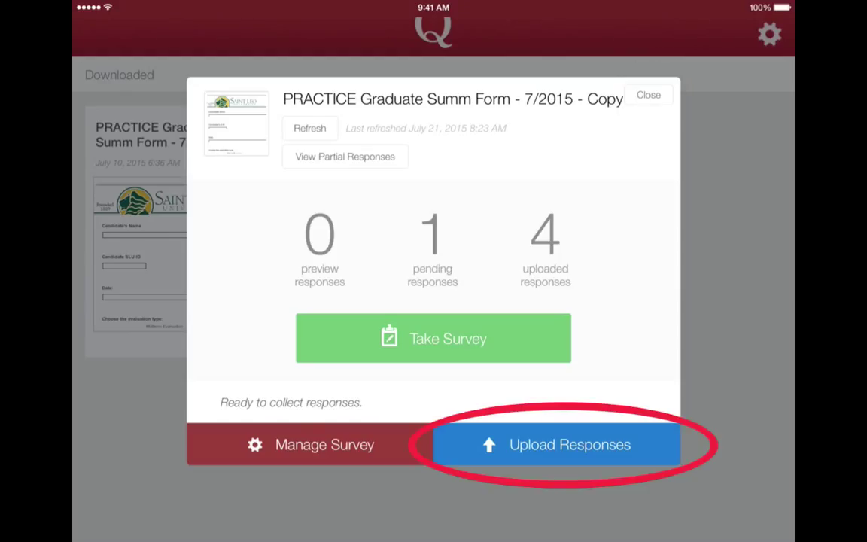
Upload the pending practice response to Qualtrics.
left_click(569, 444)
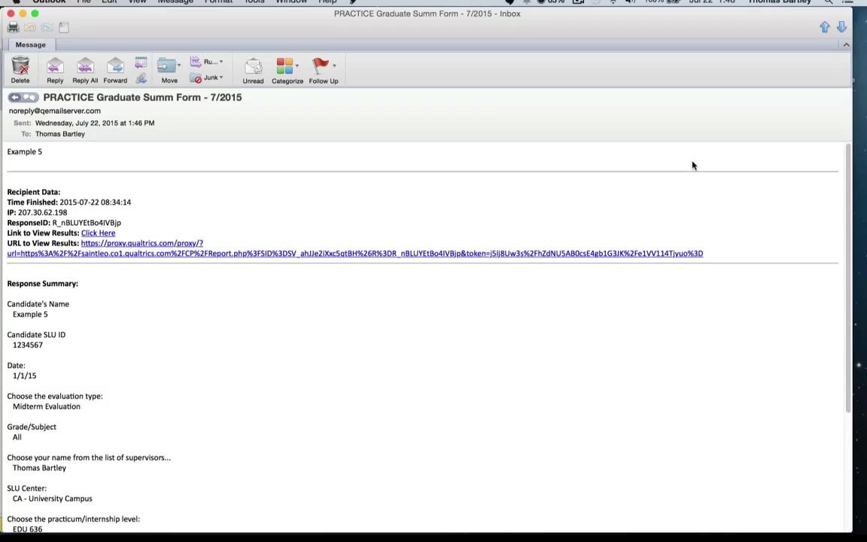
mouse_move(274, 155)
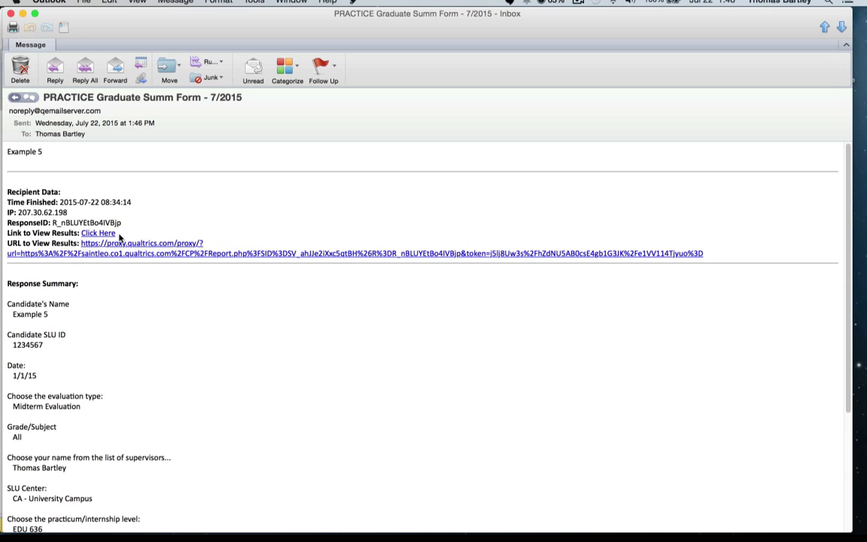
Follow the email's Click Here results link to the Qualtrics report.
left_click(97, 232)
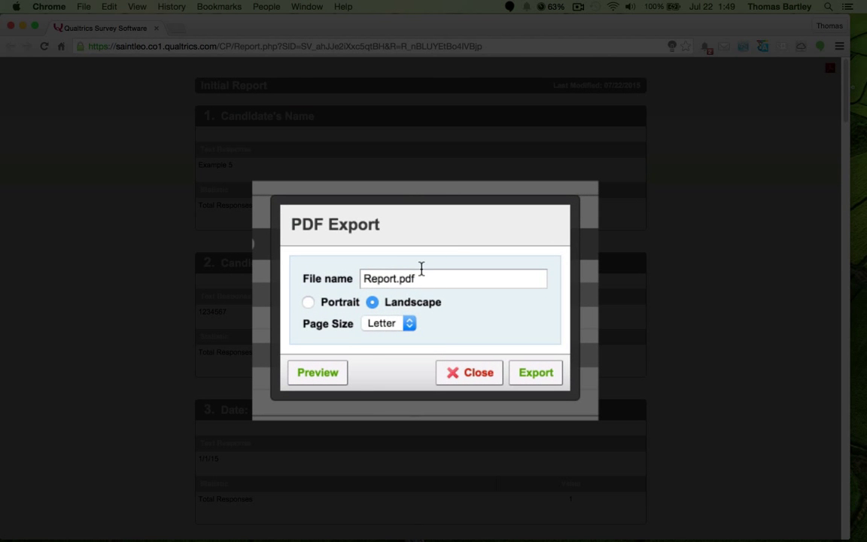
Export Report.pdf in portrait orientation and dismiss the Generating your document message.
left_click(307, 301)
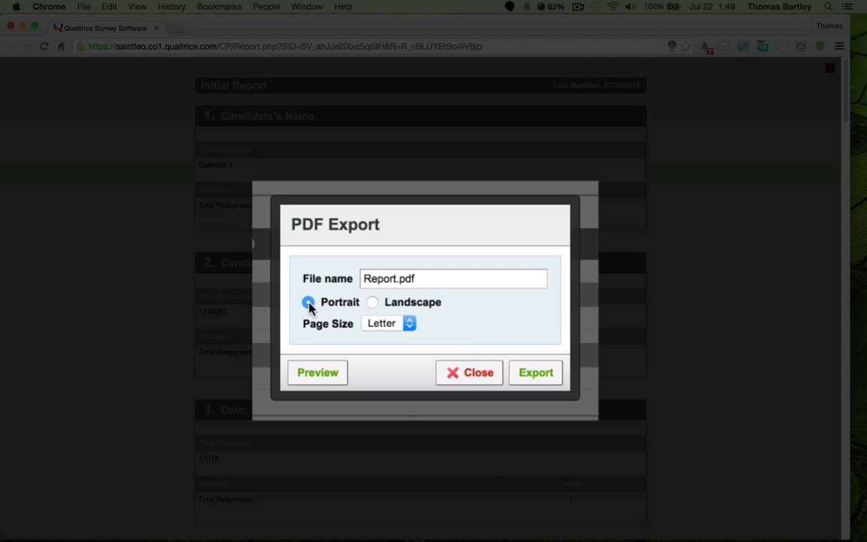
left_click(536, 373)
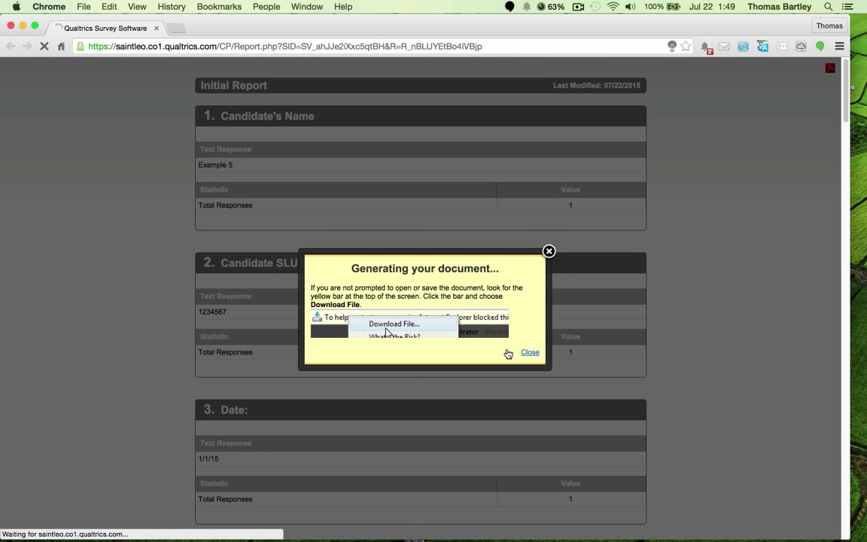
mouse_move(537, 325)
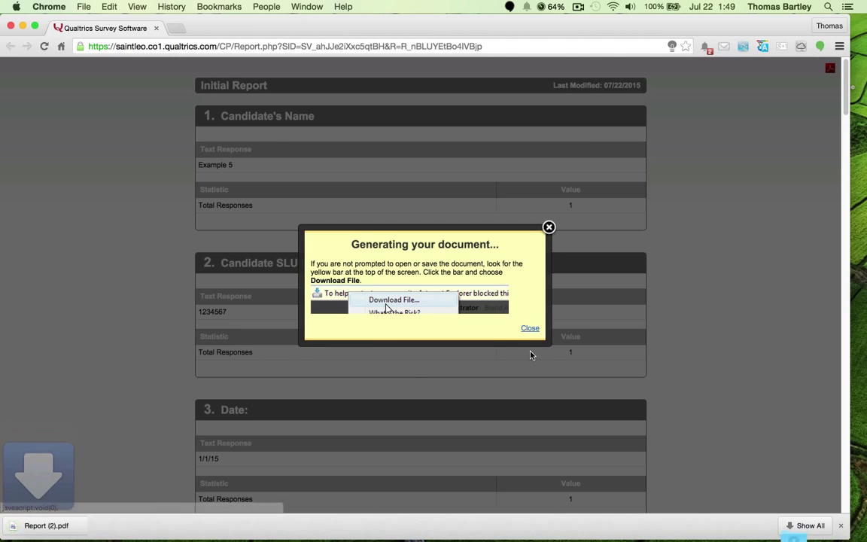
left_click(530, 328)
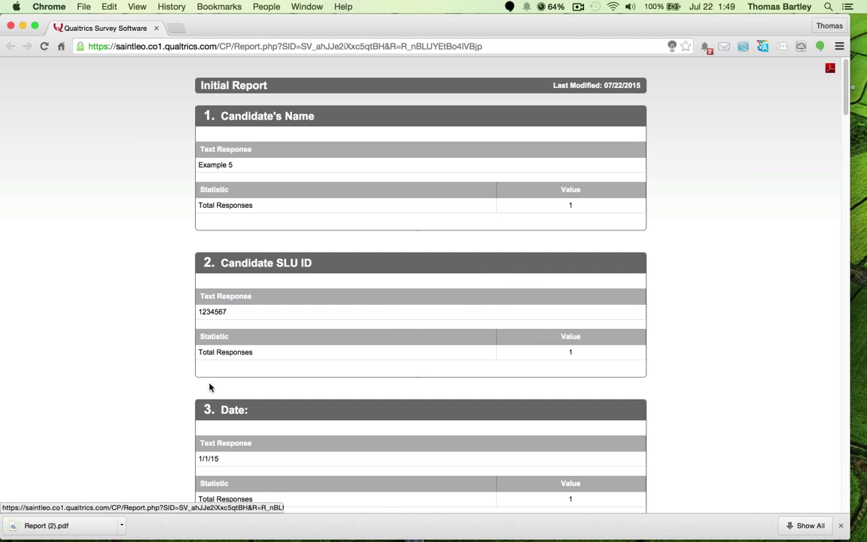